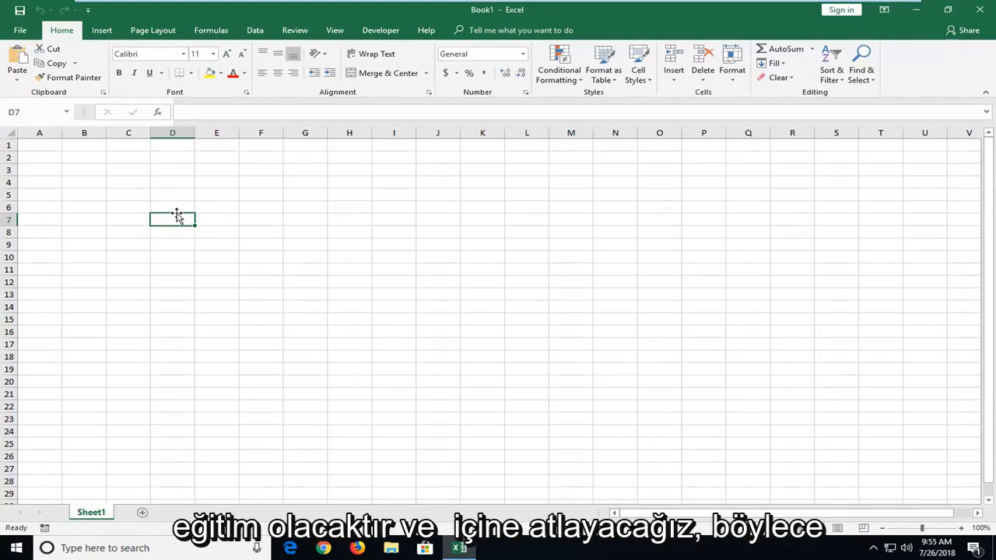
pyautogui.moveTo(459, 295)
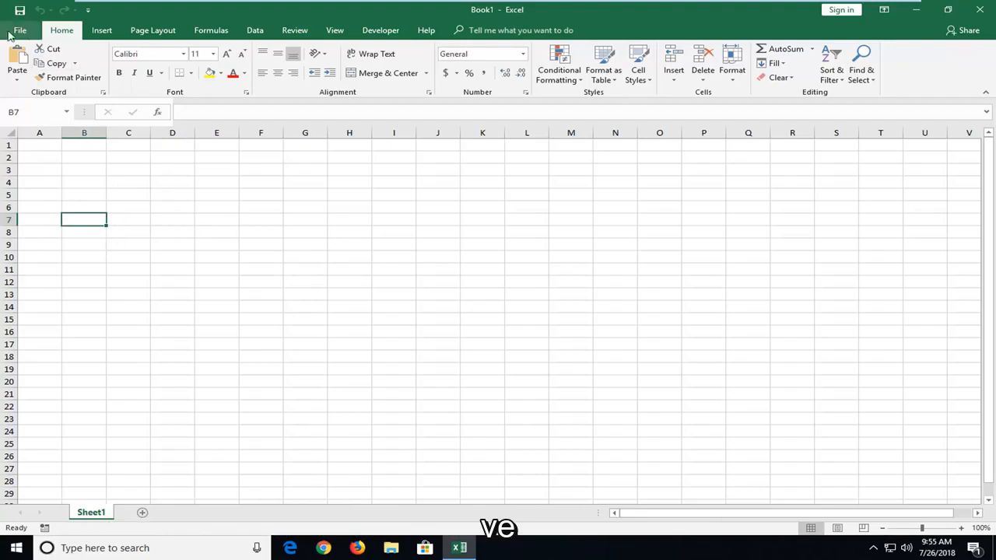
# Open Excel Options on the Save page showing the 10-minute AutoRecover interval and file location
pyautogui.click(21, 30)
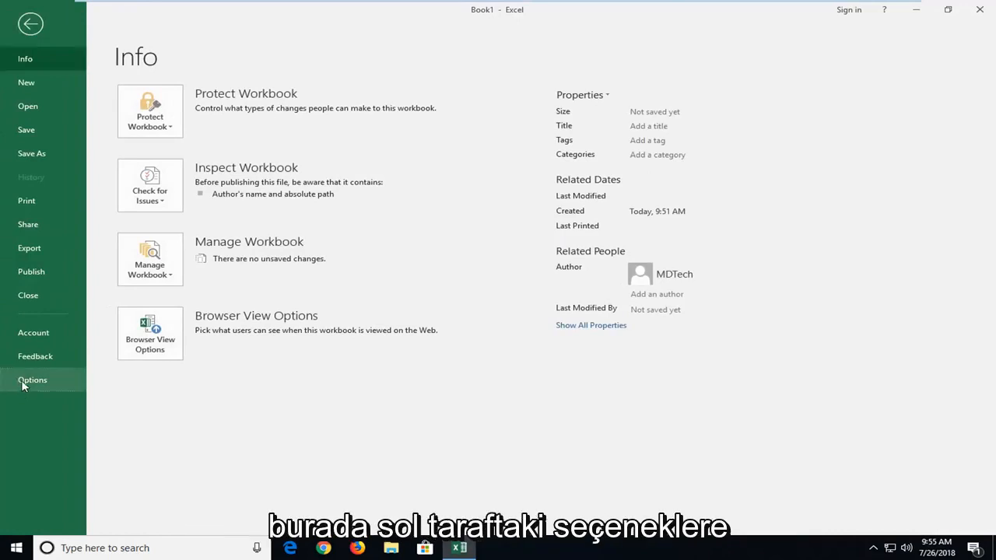
pyautogui.click(32, 379)
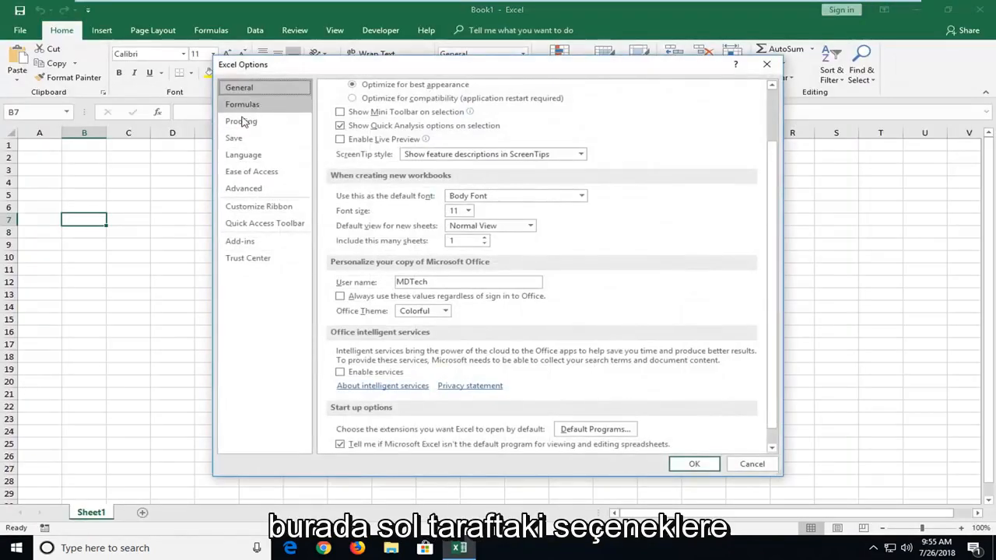
pyautogui.click(233, 138)
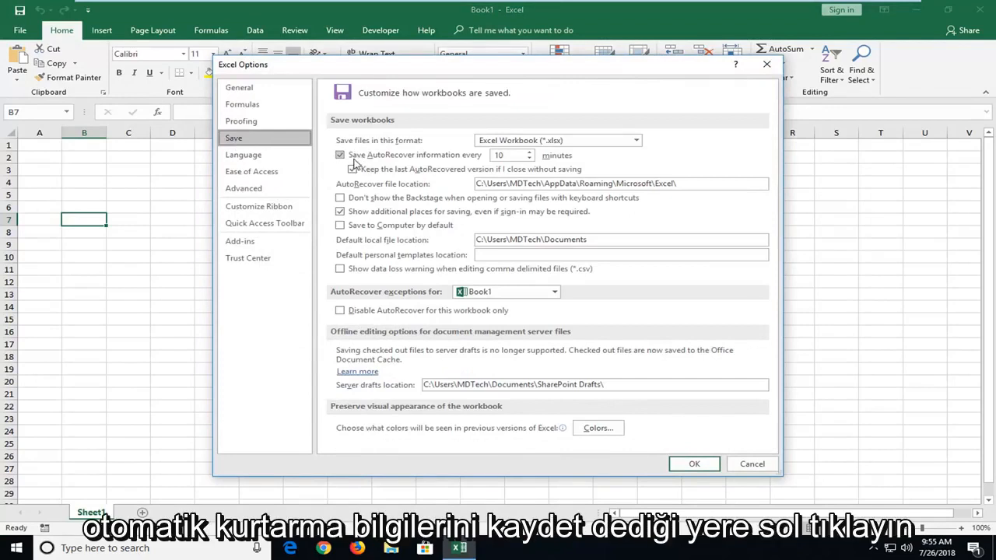
pyautogui.click(352, 169)
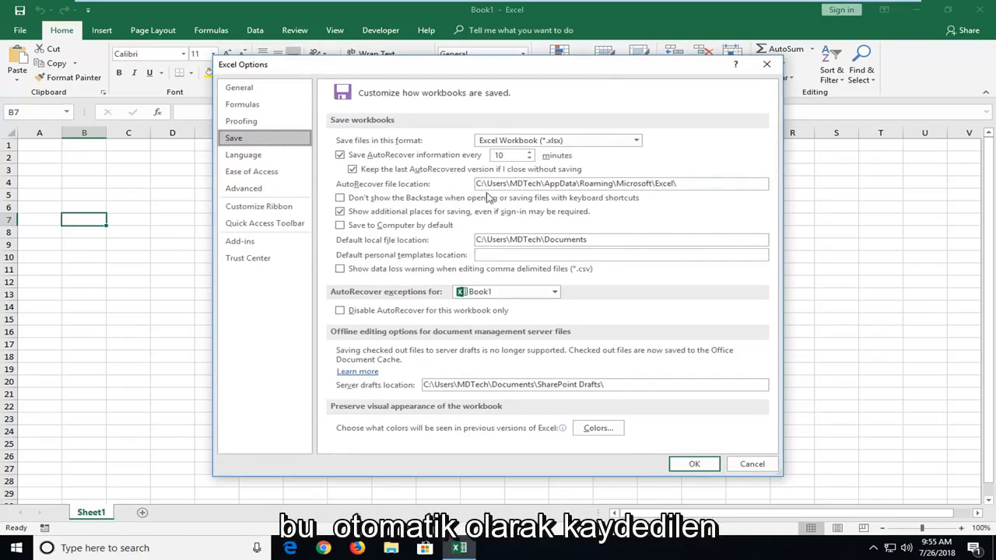
pyautogui.moveTo(488, 197)
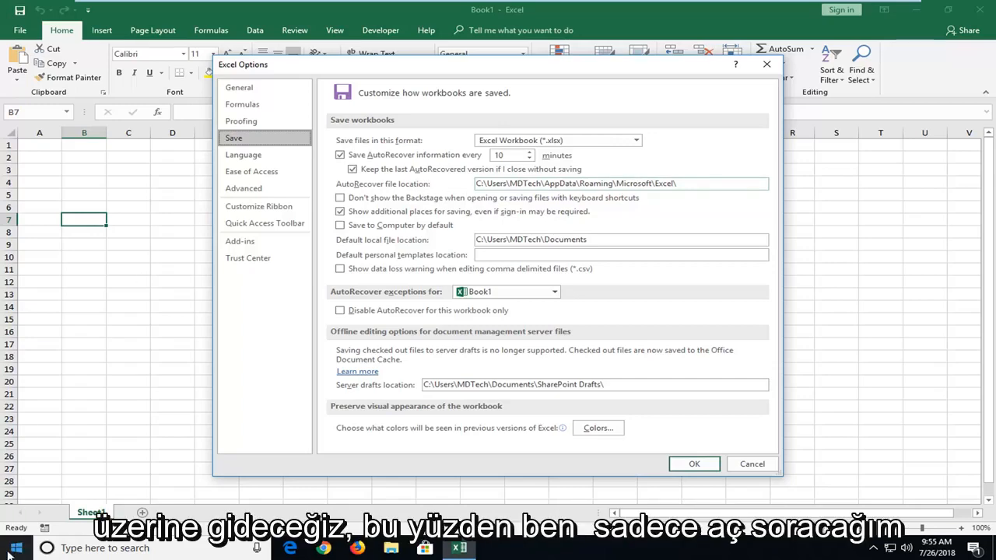
# Browse in File Explorer to the MDTech folder under C:\Users
pyautogui.click(15, 548)
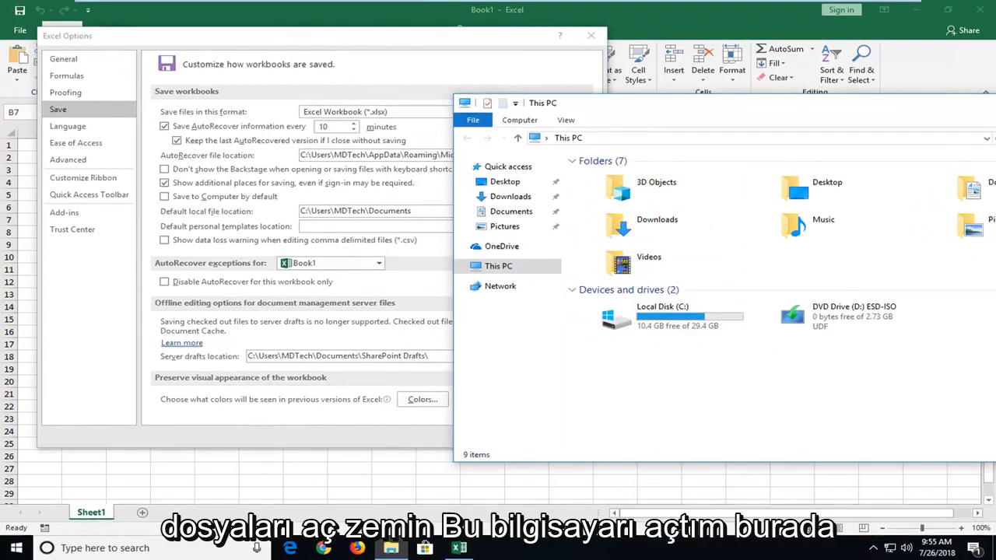
pyautogui.click(662, 315)
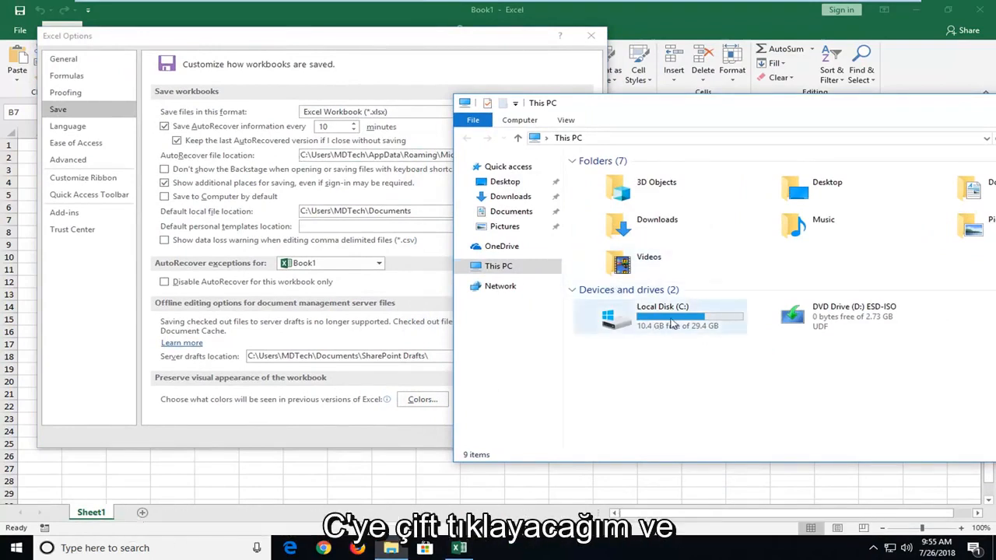
pyautogui.doubleClick(662, 315)
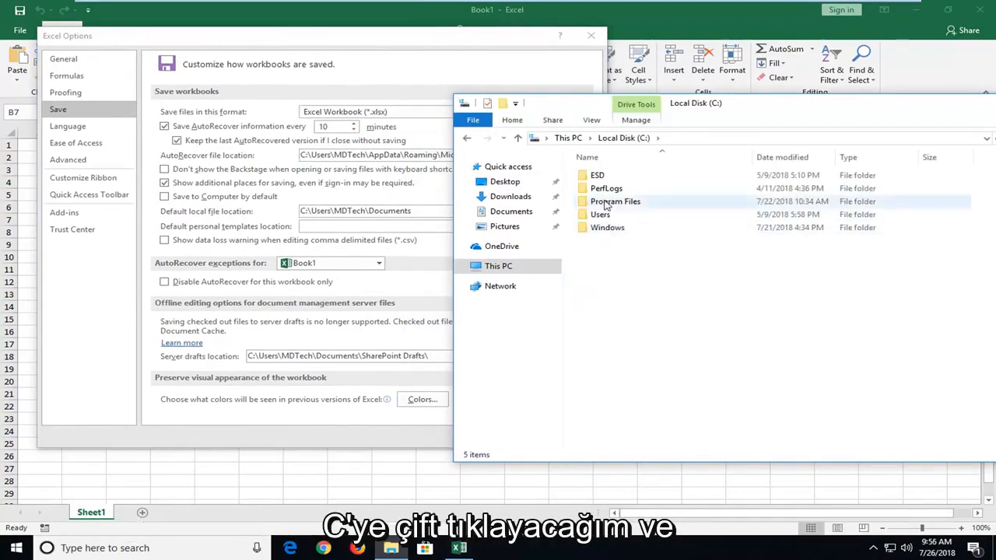
pyautogui.click(599, 214)
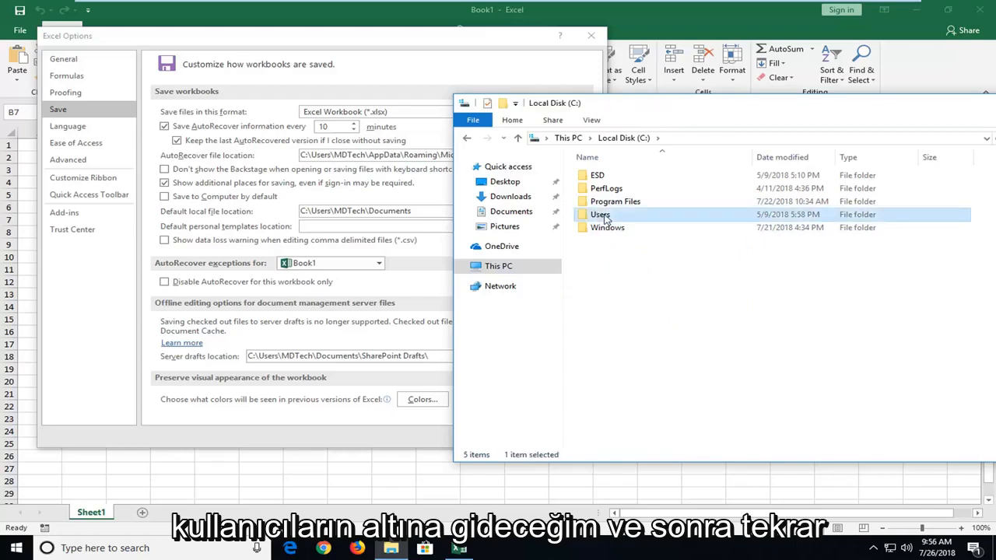
pyautogui.doubleClick(599, 214)
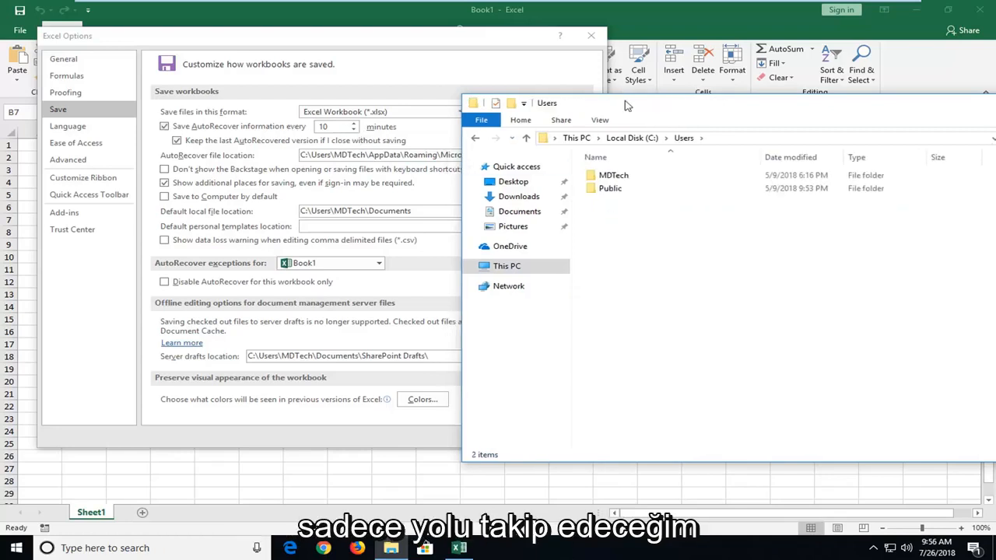
pyautogui.doubleClick(613, 174)
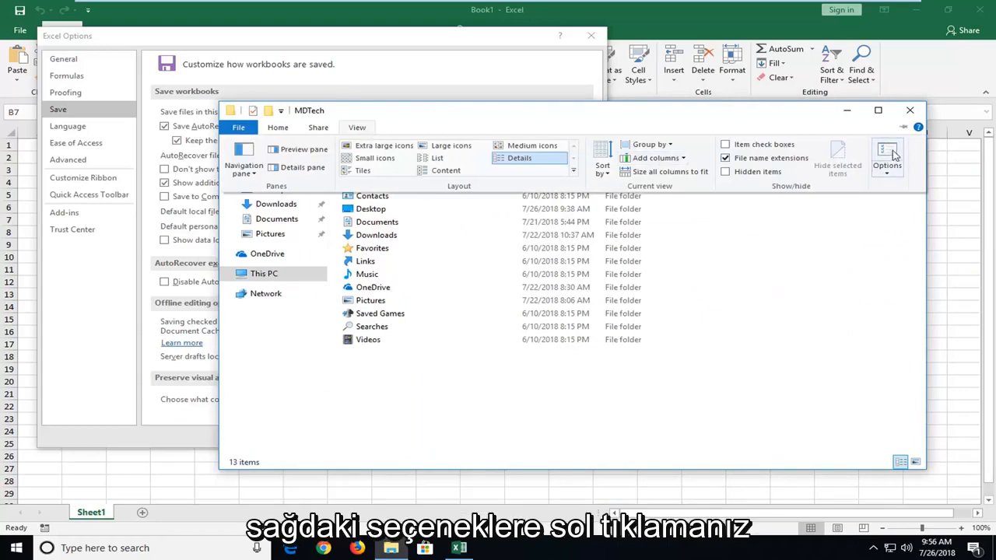
# Turn on 'Show hidden files, folders, and drives' in Folder Options so AppData appears
pyautogui.click(887, 156)
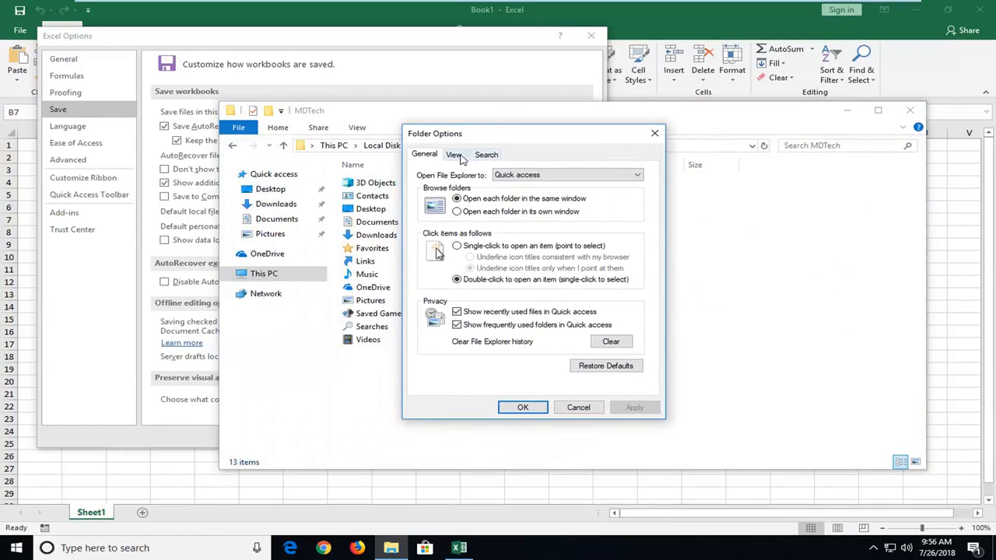
pyautogui.click(453, 154)
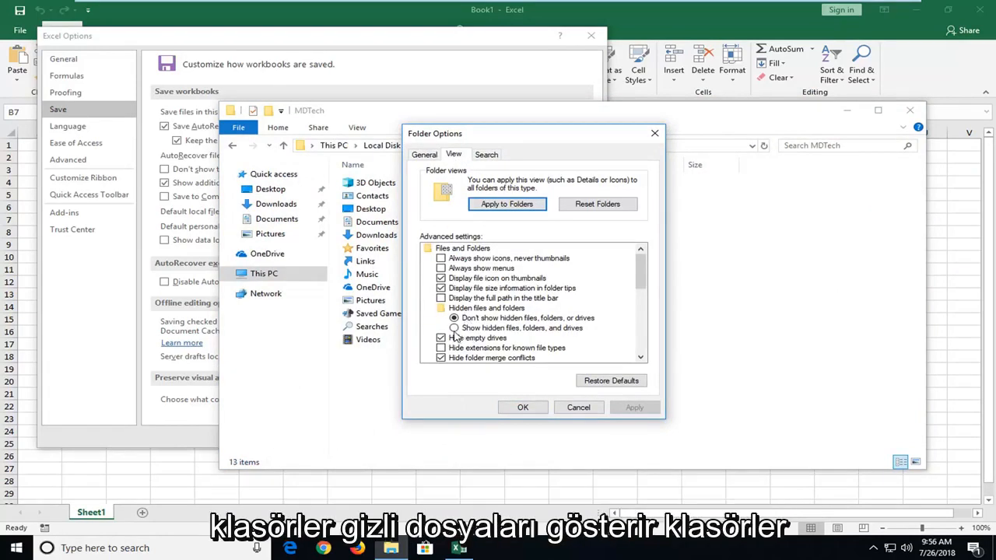
pyautogui.click(454, 328)
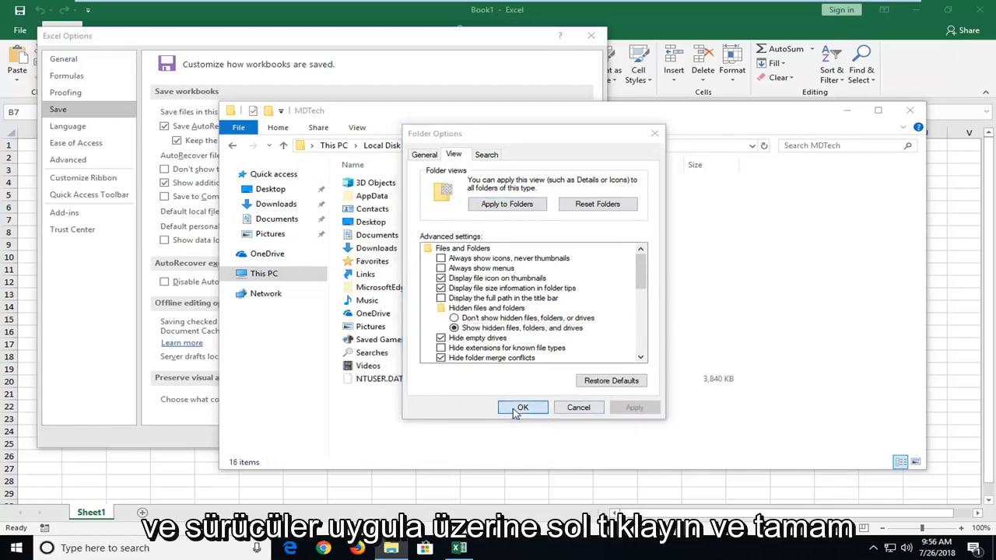
pyautogui.click(522, 407)
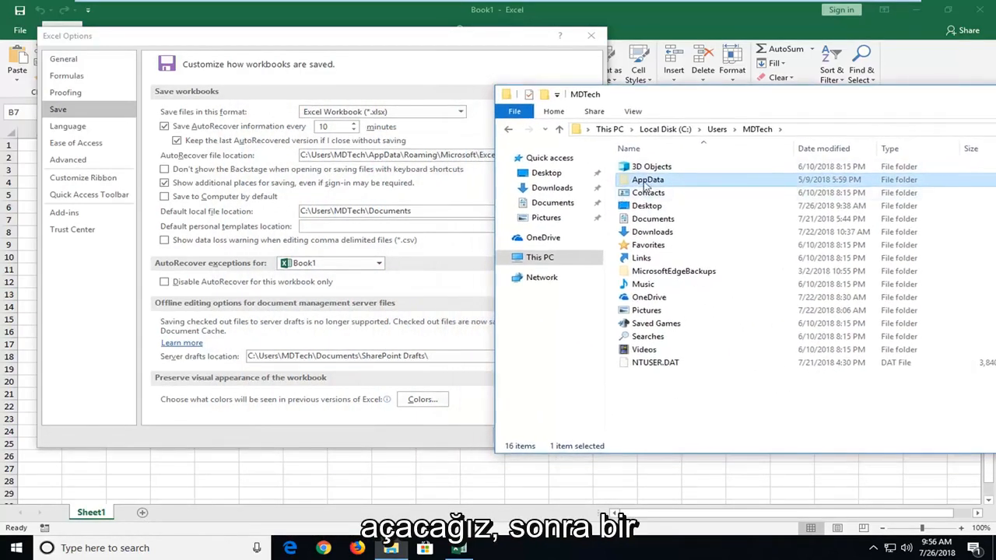
# Navigate into AppData\Roaming\Microsoft\Excel, the AutoRecover file location
pyautogui.doubleClick(648, 179)
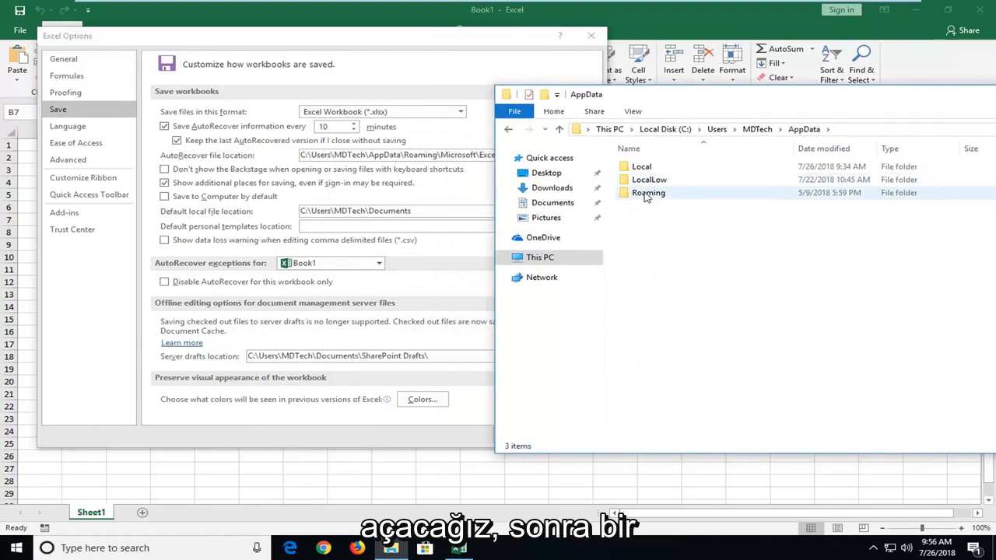
pyautogui.doubleClick(649, 192)
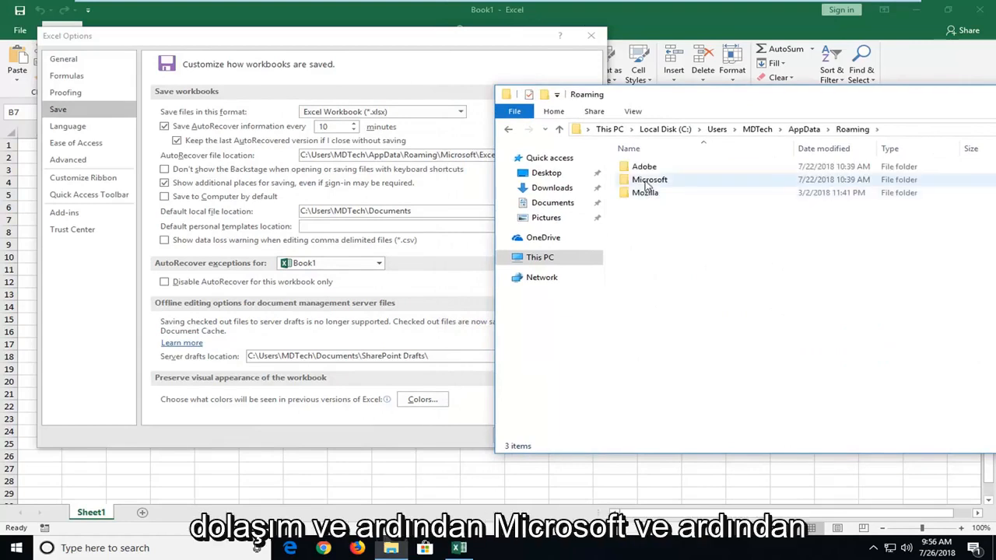
pyautogui.doubleClick(650, 179)
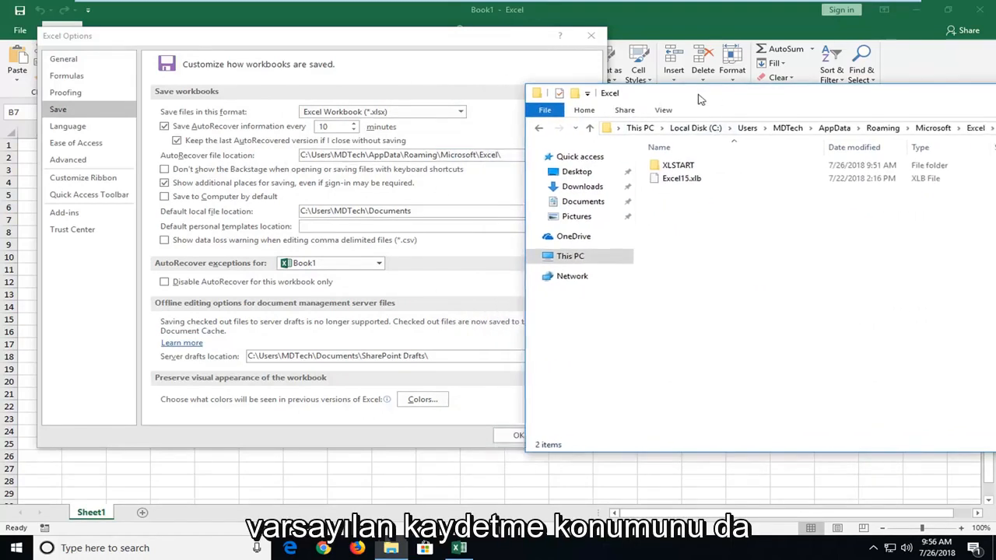
pyautogui.doubleClick(676, 164)
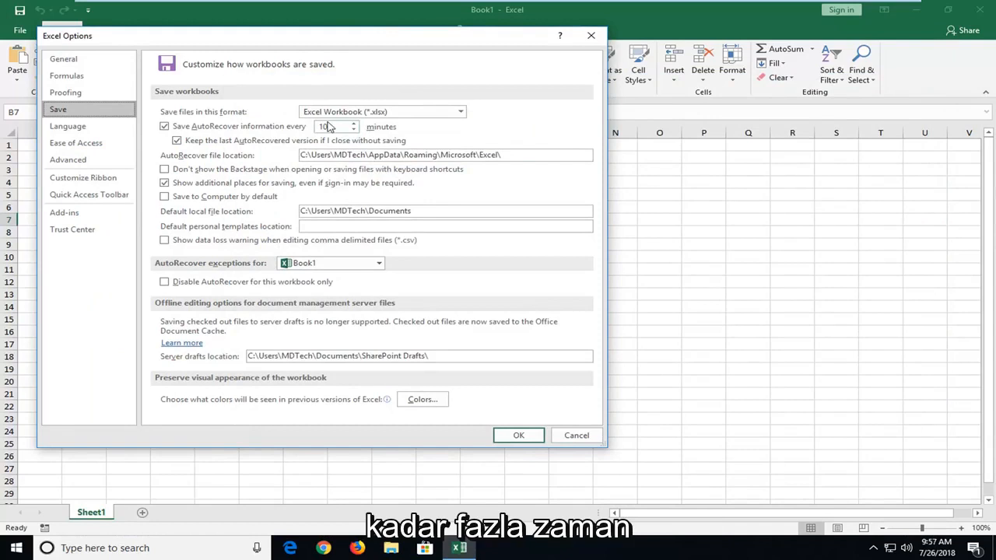
pyautogui.moveTo(335, 126)
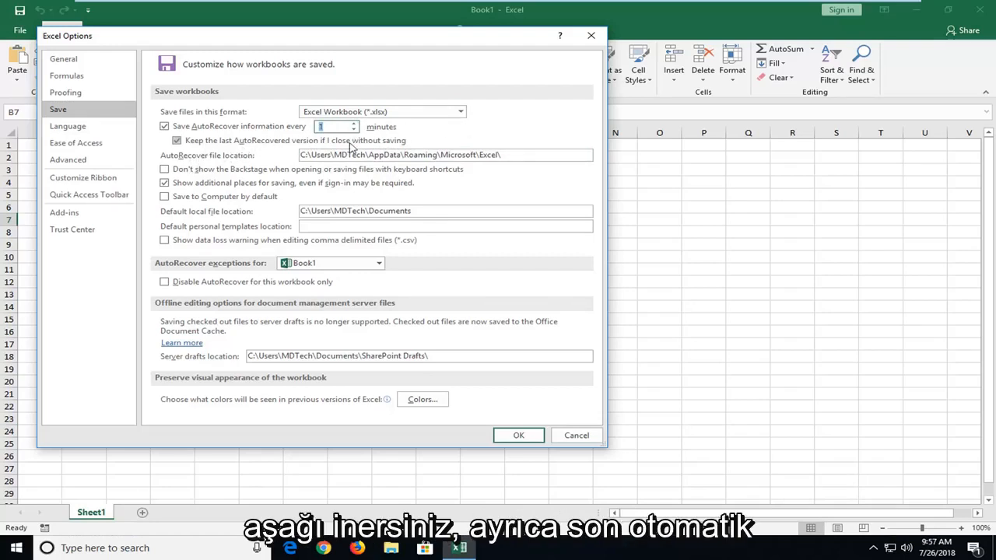
pyautogui.moveTo(218, 148)
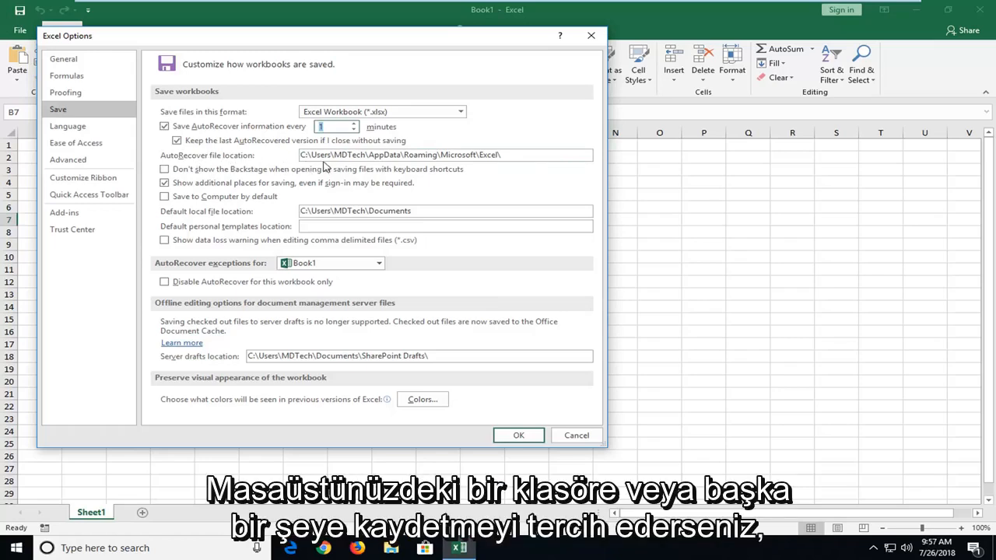
pyautogui.moveTo(420, 166)
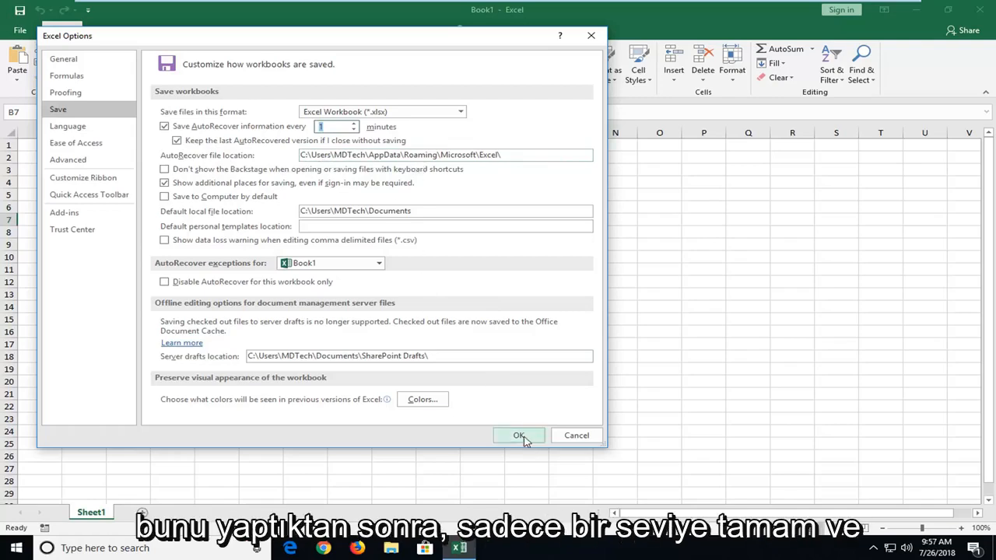
# Confirm Excel Options with AutoRecover saving every 1 minute
pyautogui.click(519, 435)
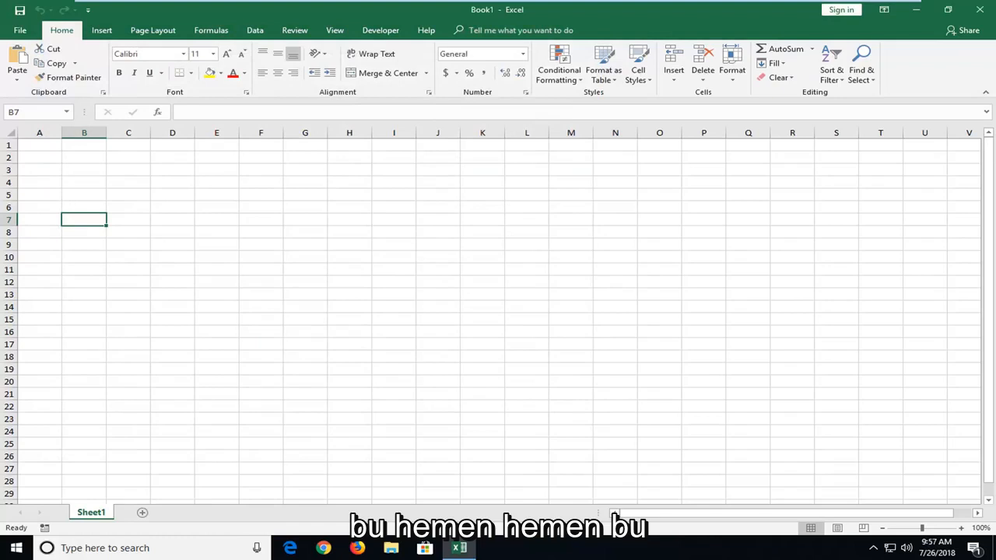